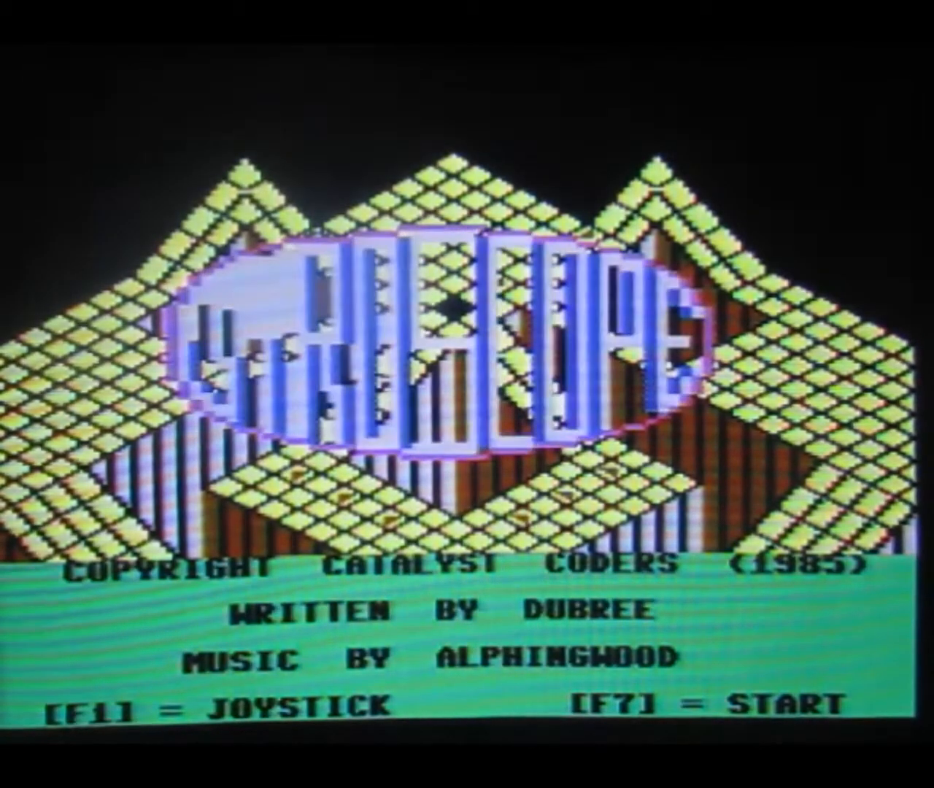
- Start a new game, play to Game Over at 00480, then return to the title screen
key("F1")
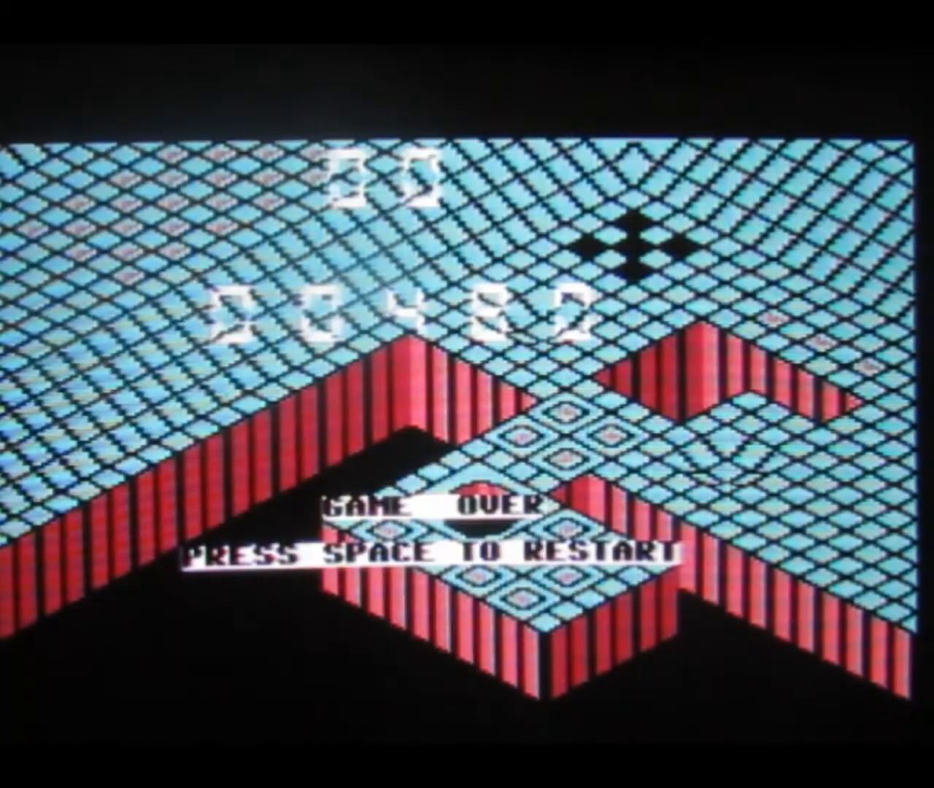
key("space")
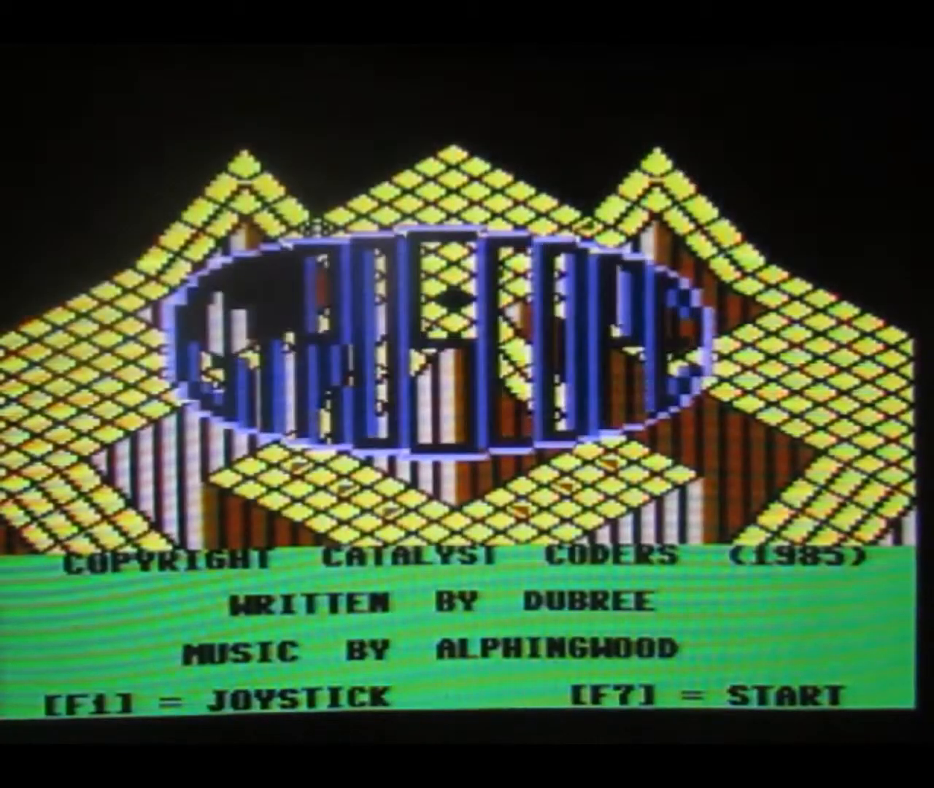